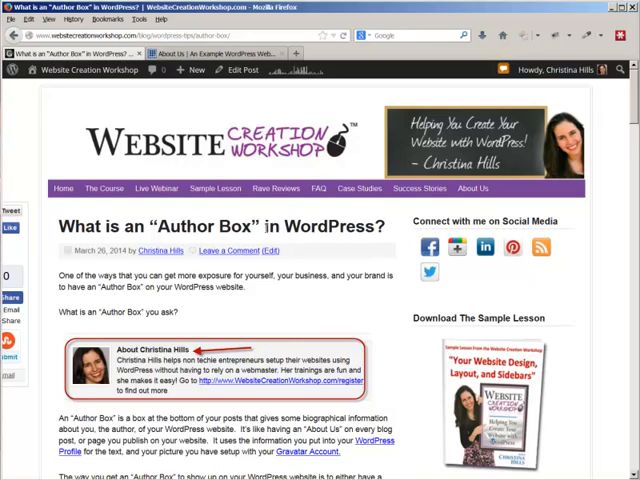
Scroll down the blog post to review the example author box and its plugin links.
{"action": "scroll", "scroll_direction": "down", "scroll_amount": 3}
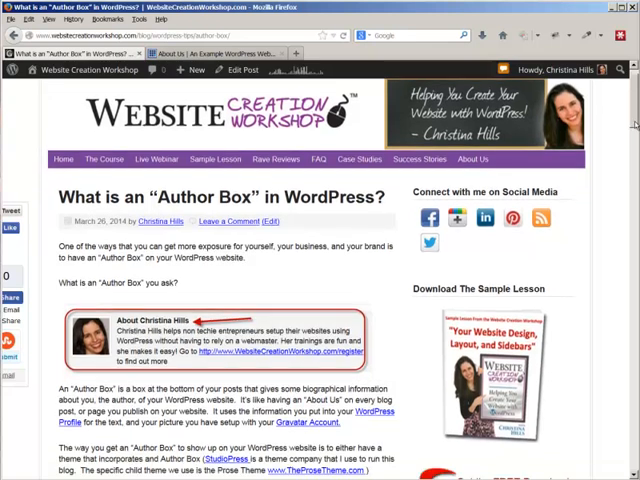
{"action": "scroll", "scroll_direction": "down", "scroll_amount": 3}
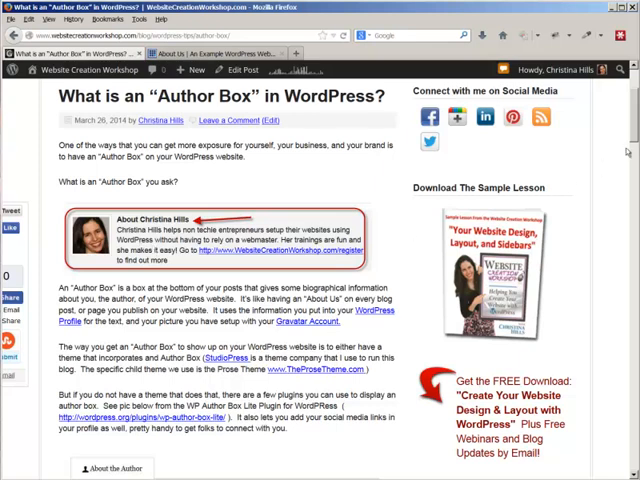
{"action": "scroll", "scroll_direction": "down", "scroll_amount": 3}
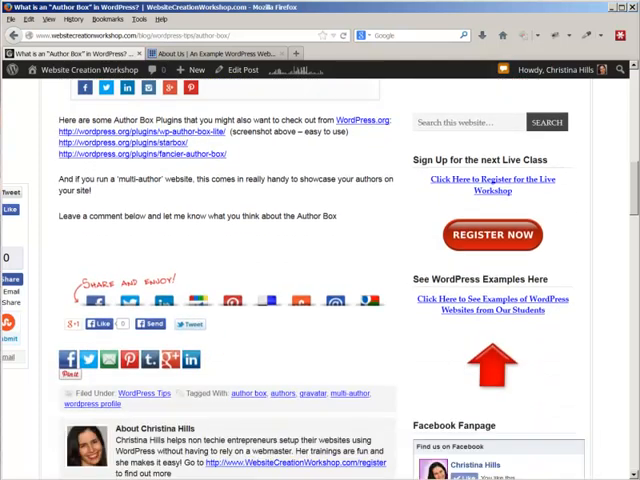
{"action": "scroll", "scroll_direction": "down", "scroll_amount": 3}
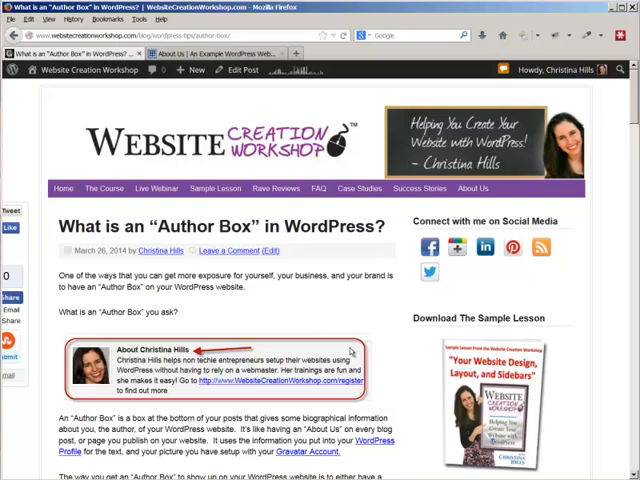
{"action": "scroll", "scroll_direction": "down", "scroll_amount": 3}
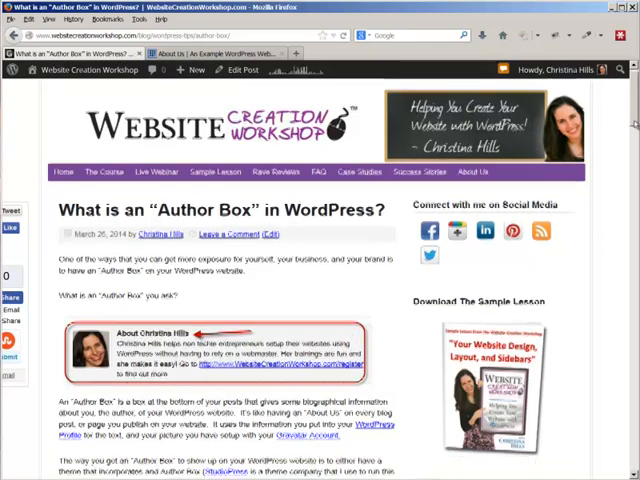
{"action": "scroll", "scroll_direction": "down", "scroll_amount": 3}
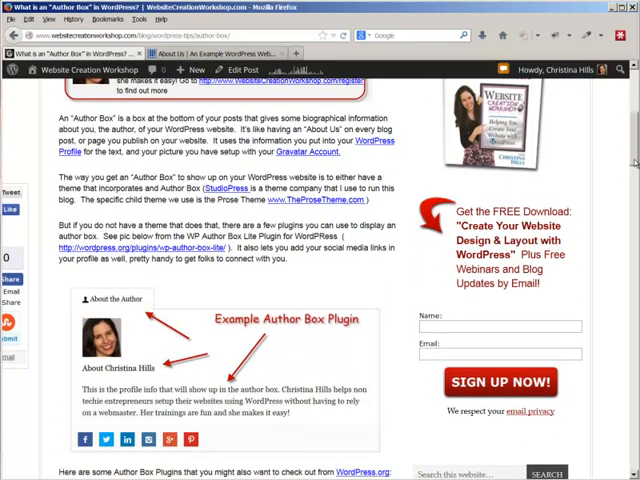
{"action": "scroll", "scroll_direction": "down", "scroll_amount": 3}
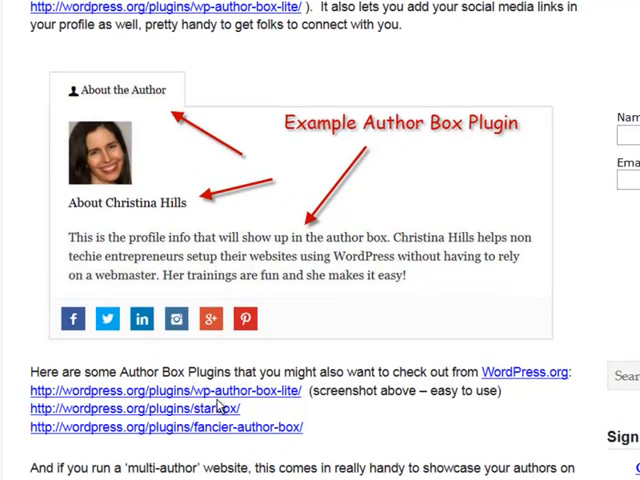
{"action": "mouse_move", "coordinate": [452, 264]}
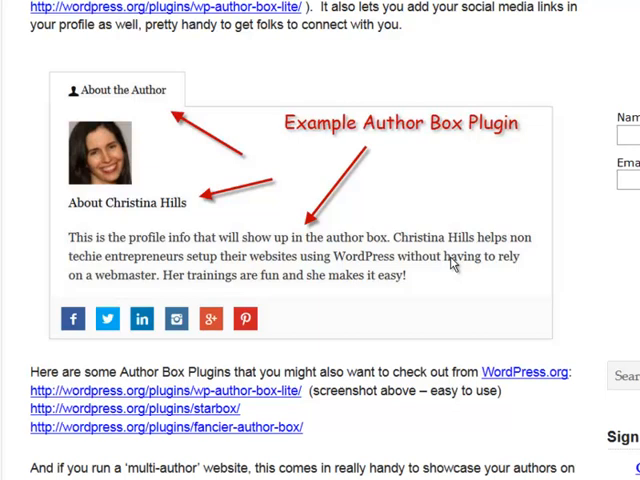
{"action": "mouse_move", "coordinate": [110, 164]}
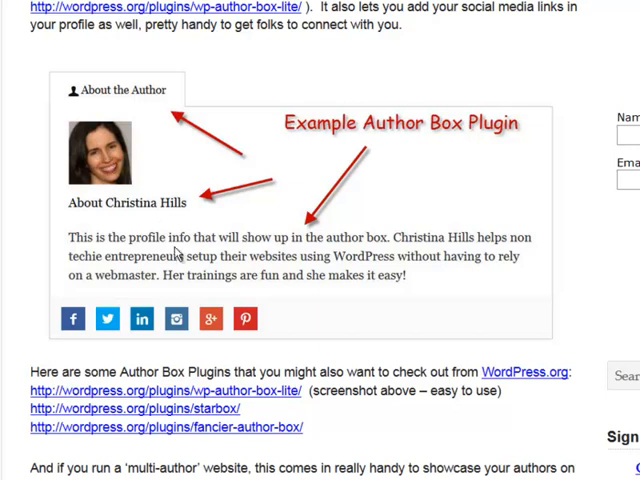
{"action": "mouse_move", "coordinate": [444, 258]}
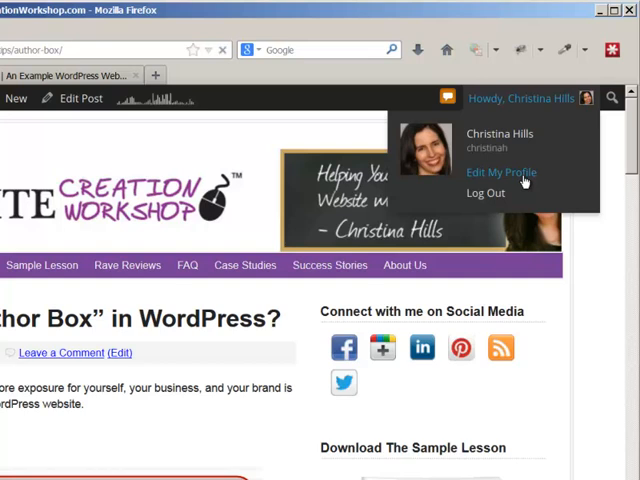
Go to Edit My Profile and scroll to the About Yourself Biographical Info field.
{"action": "left_click", "coordinate": [500, 172]}
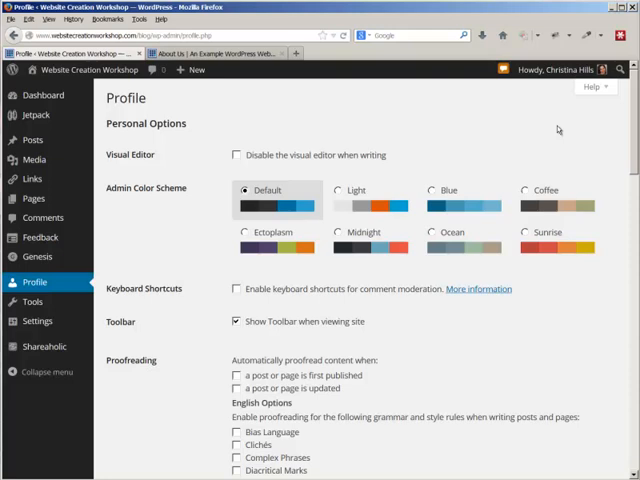
{"action": "mouse_move", "coordinate": [630, 142]}
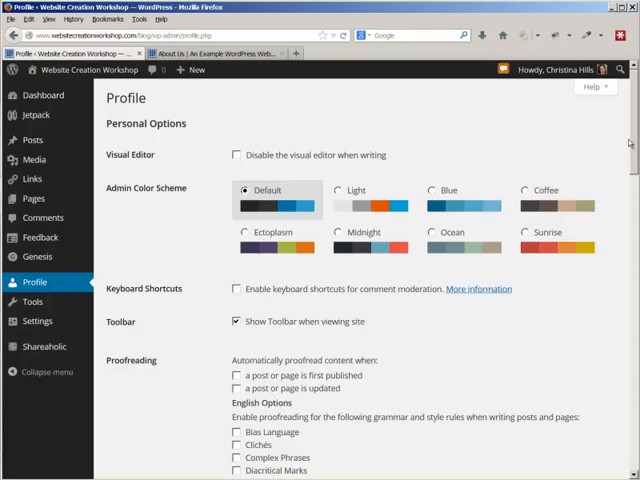
{"action": "scroll", "scroll_direction": "down", "scroll_amount": 3}
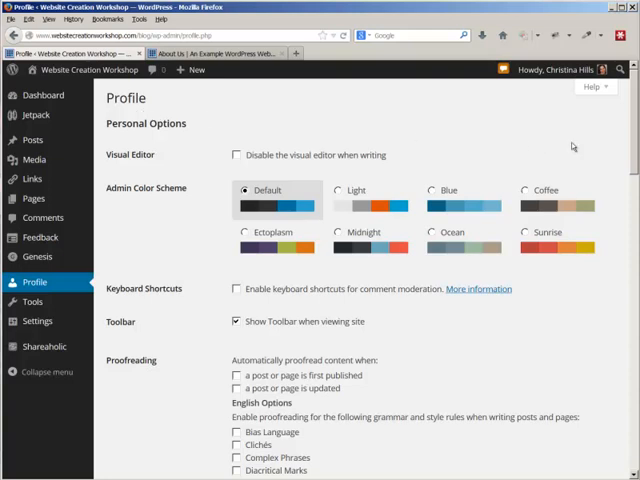
{"action": "scroll", "scroll_direction": "down", "scroll_amount": 3}
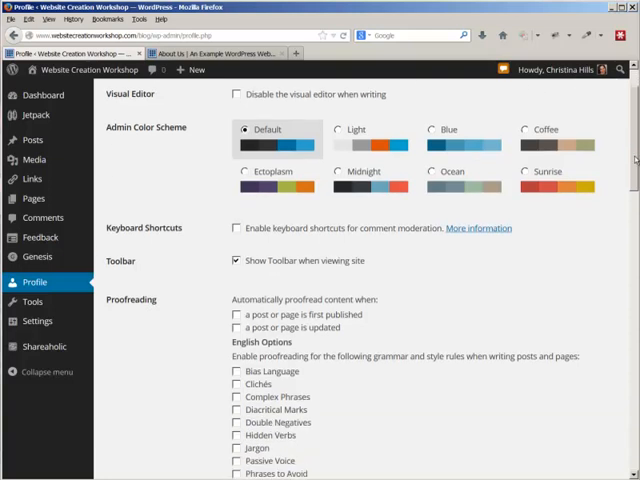
{"action": "scroll", "scroll_direction": "down", "scroll_amount": 3}
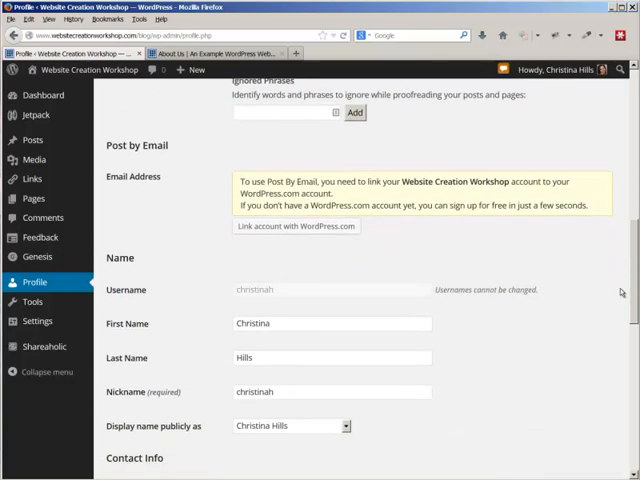
{"action": "scroll", "scroll_direction": "down", "scroll_amount": 3}
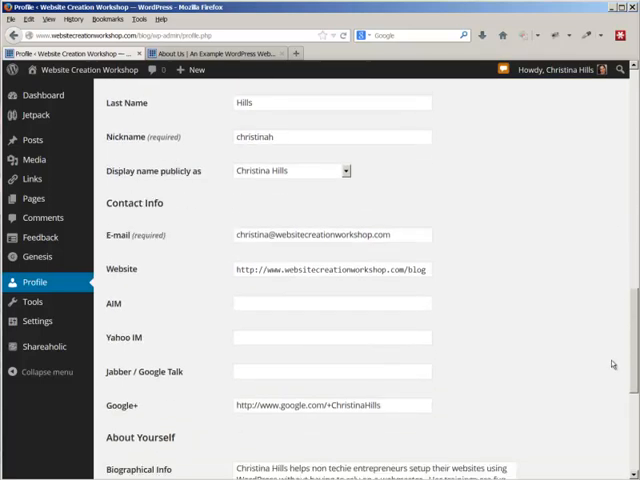
{"action": "scroll", "scroll_direction": "down", "scroll_amount": 3}
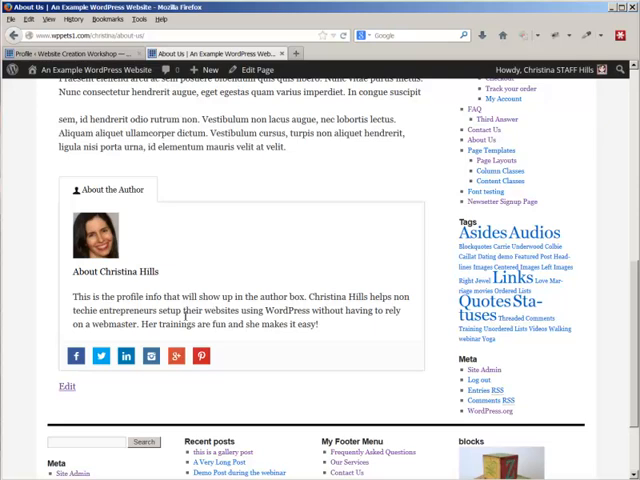
{"action": "mouse_move", "coordinate": [100, 356]}
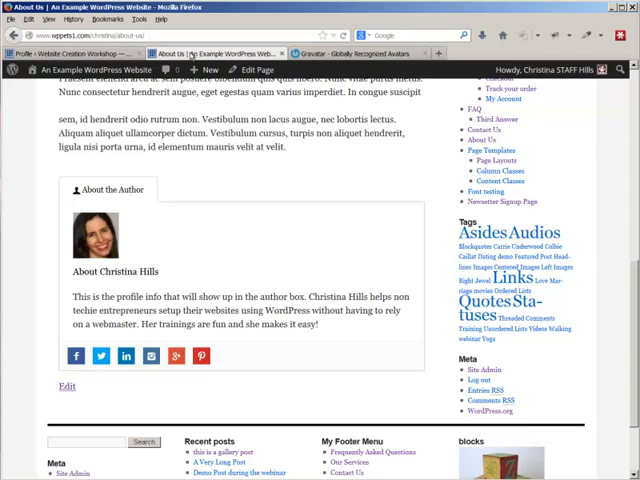
{"action": "mouse_move", "coordinate": [278, 242]}
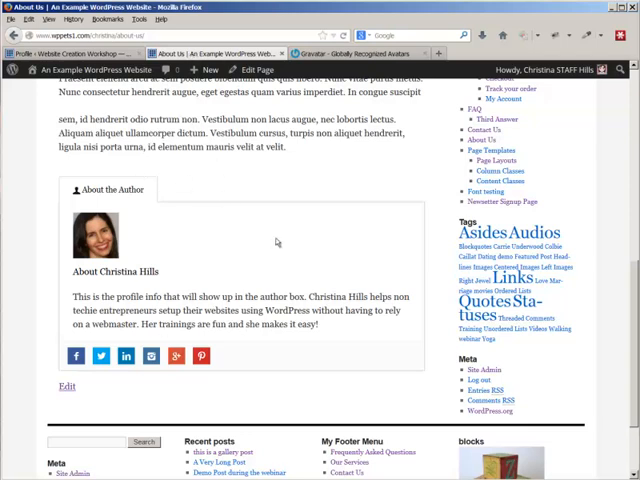
{"action": "mouse_move", "coordinate": [266, 230]}
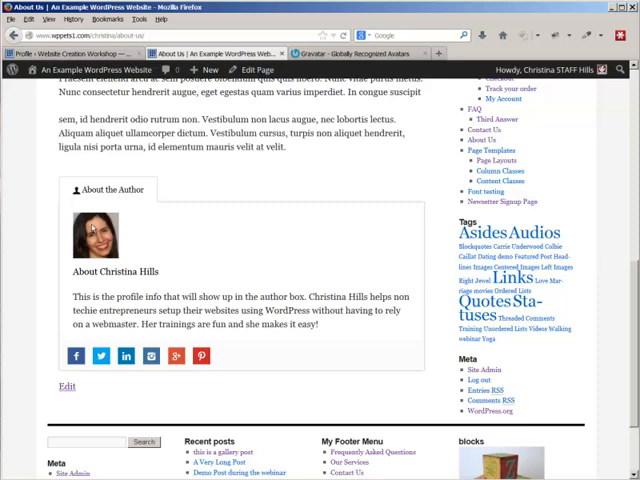
{"action": "mouse_move", "coordinate": [288, 112]}
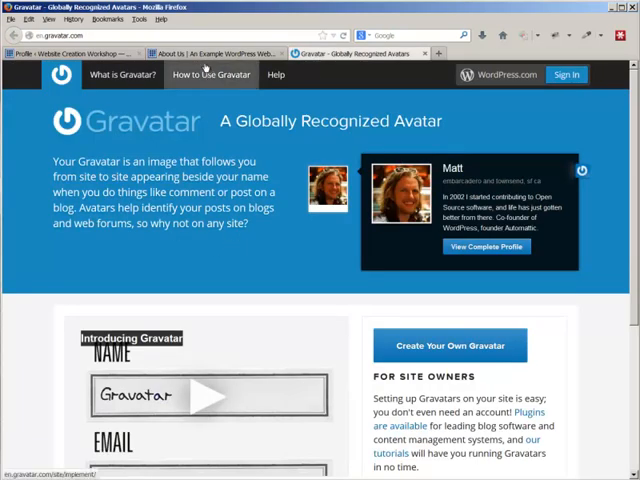
{"action": "left_click", "coordinate": [210, 52]}
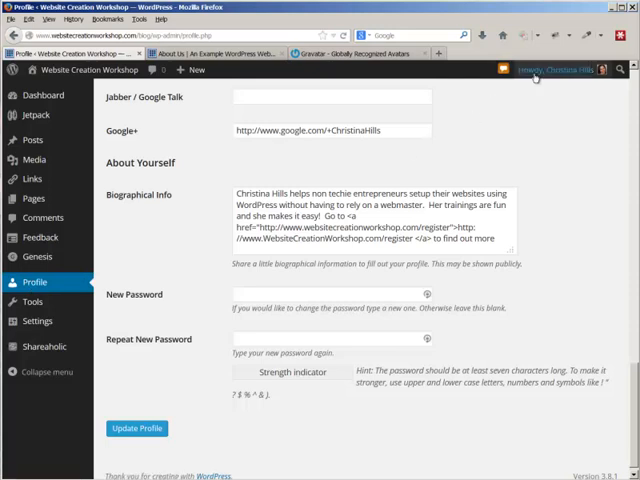
Reopen the 'Howdy, Christina Hills' account dropdown from the admin bar.
{"action": "left_click", "coordinate": [552, 70]}
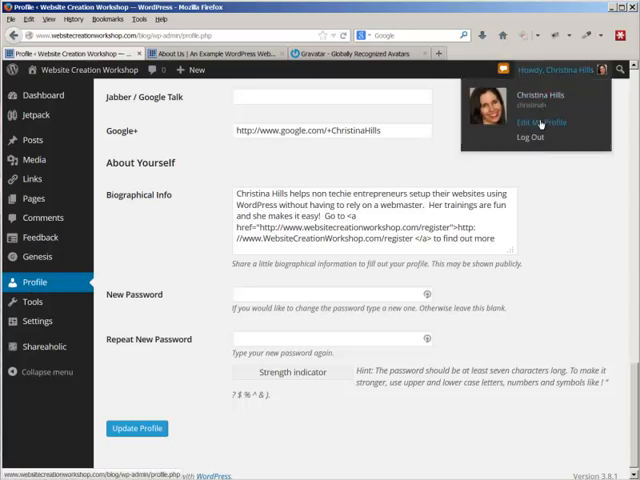